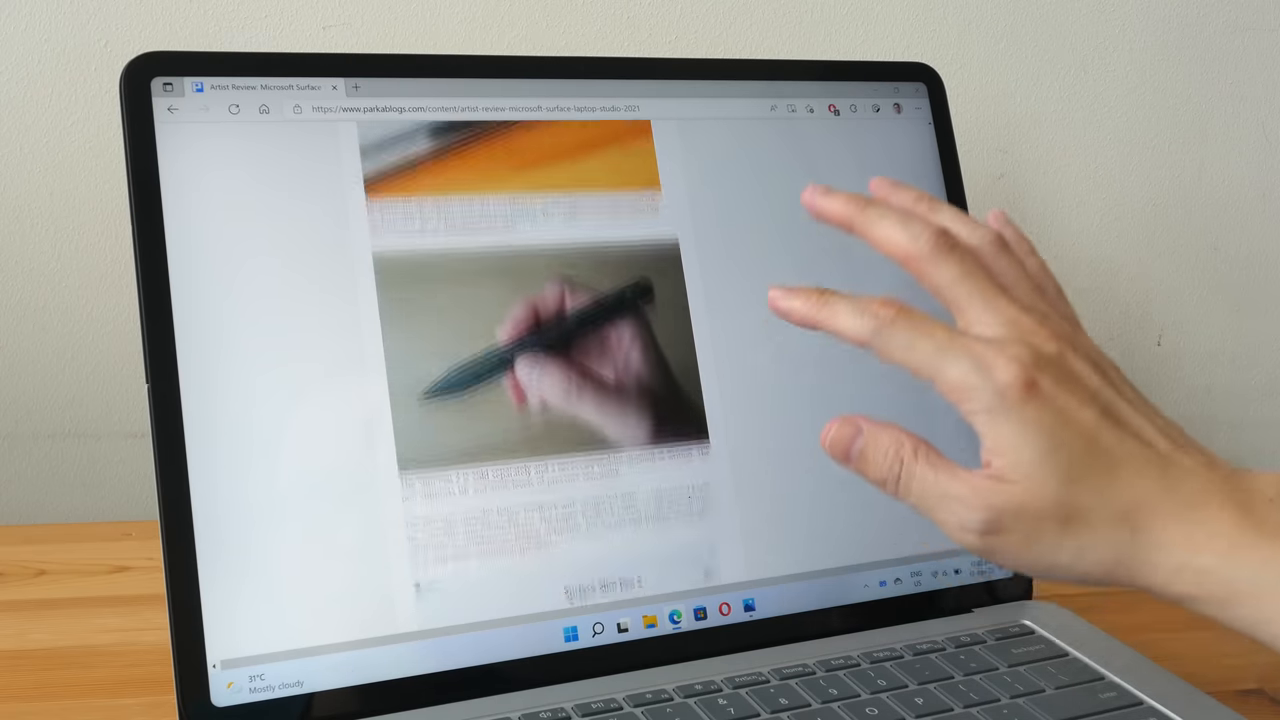
pyautogui.scroll(-3)
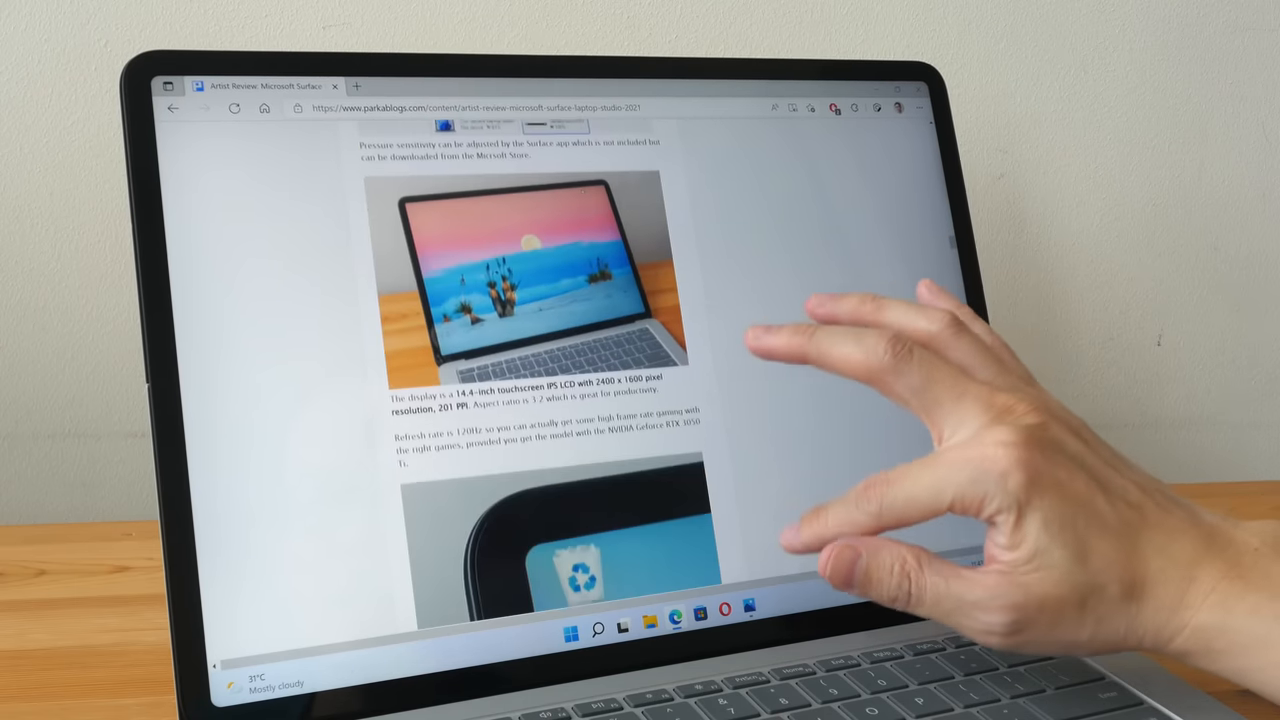
pyautogui.scroll(-3)
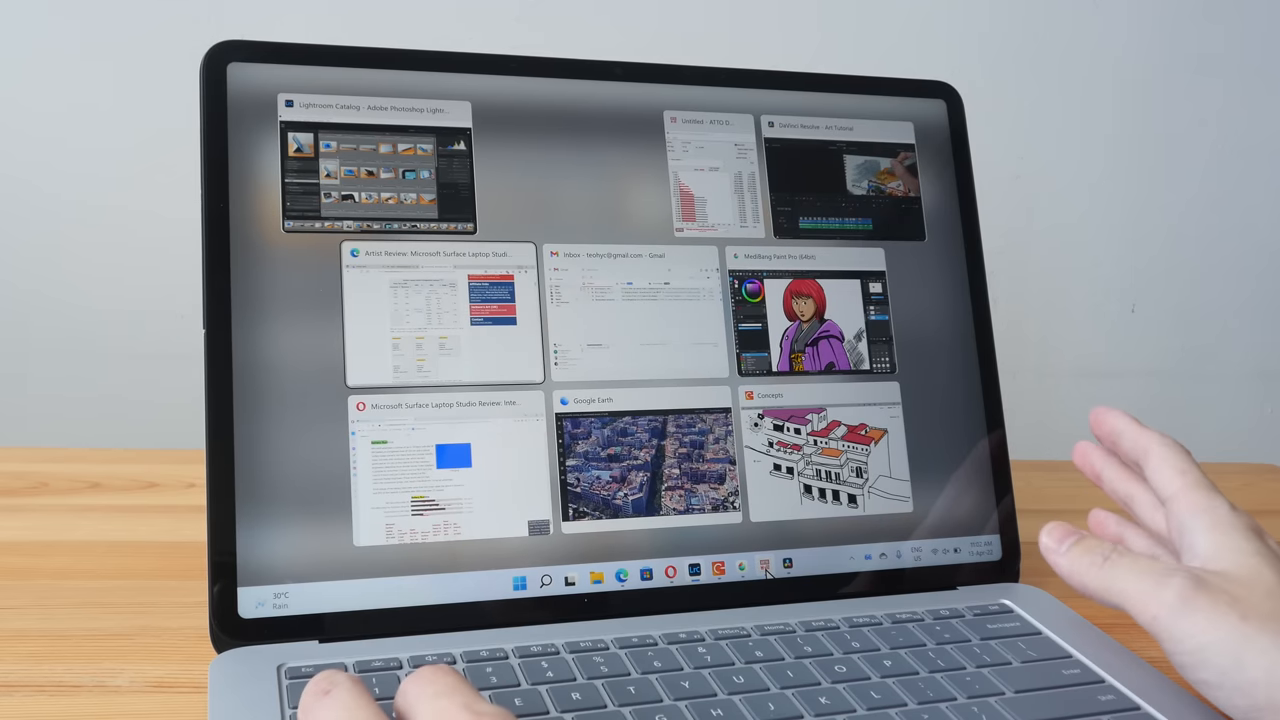
pyautogui.click(836, 170)
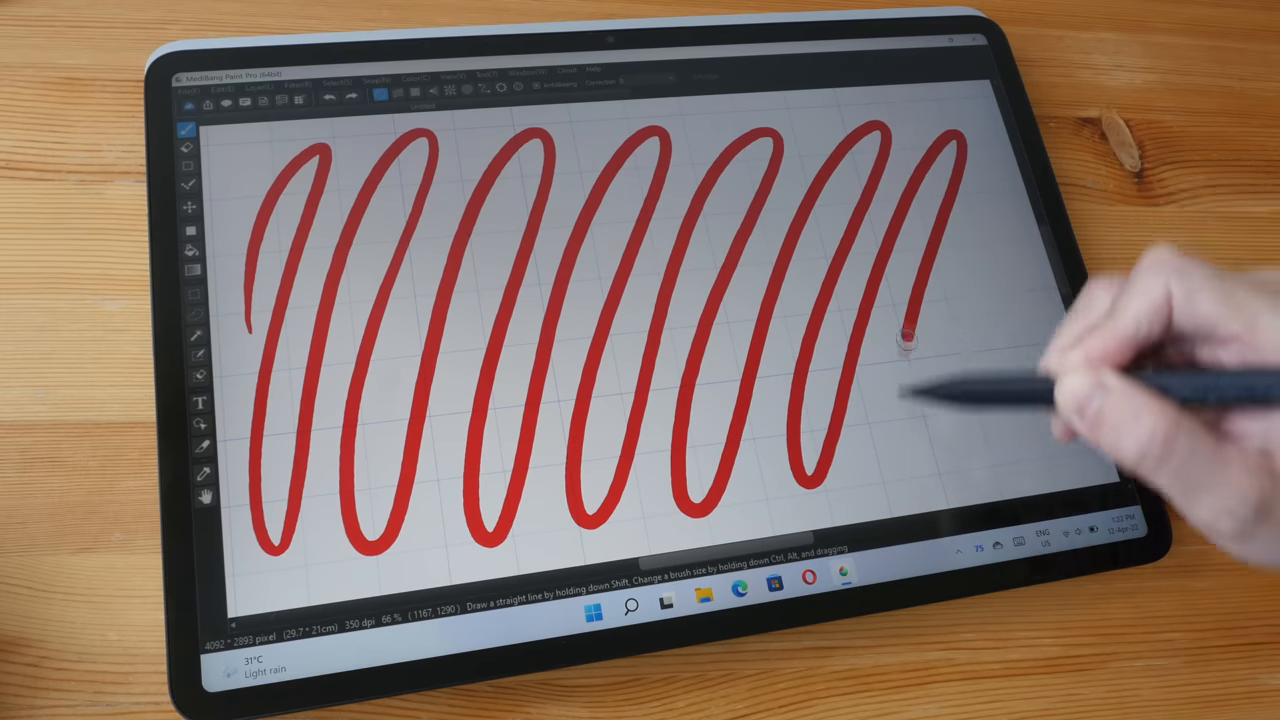
pyautogui.moveTo(910, 340); pyautogui.dragTo(1030, 340)
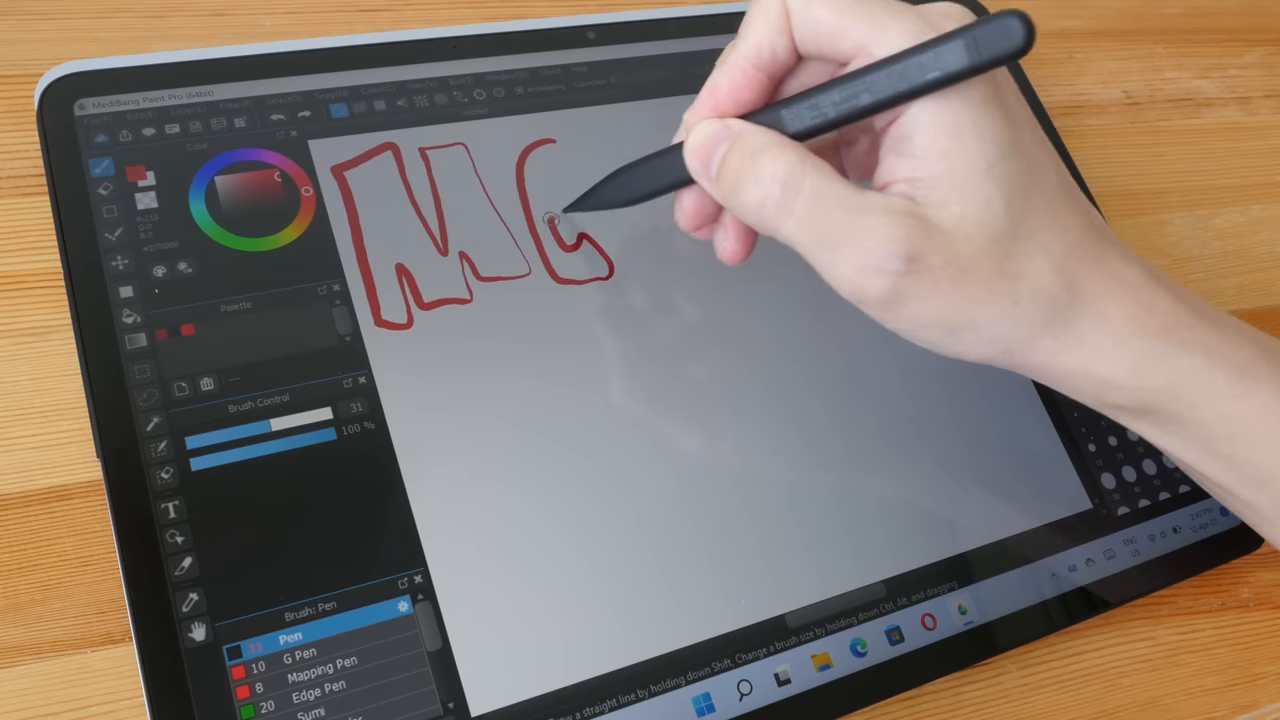
pyautogui.moveTo(560, 230); pyautogui.dragTo(660, 220)
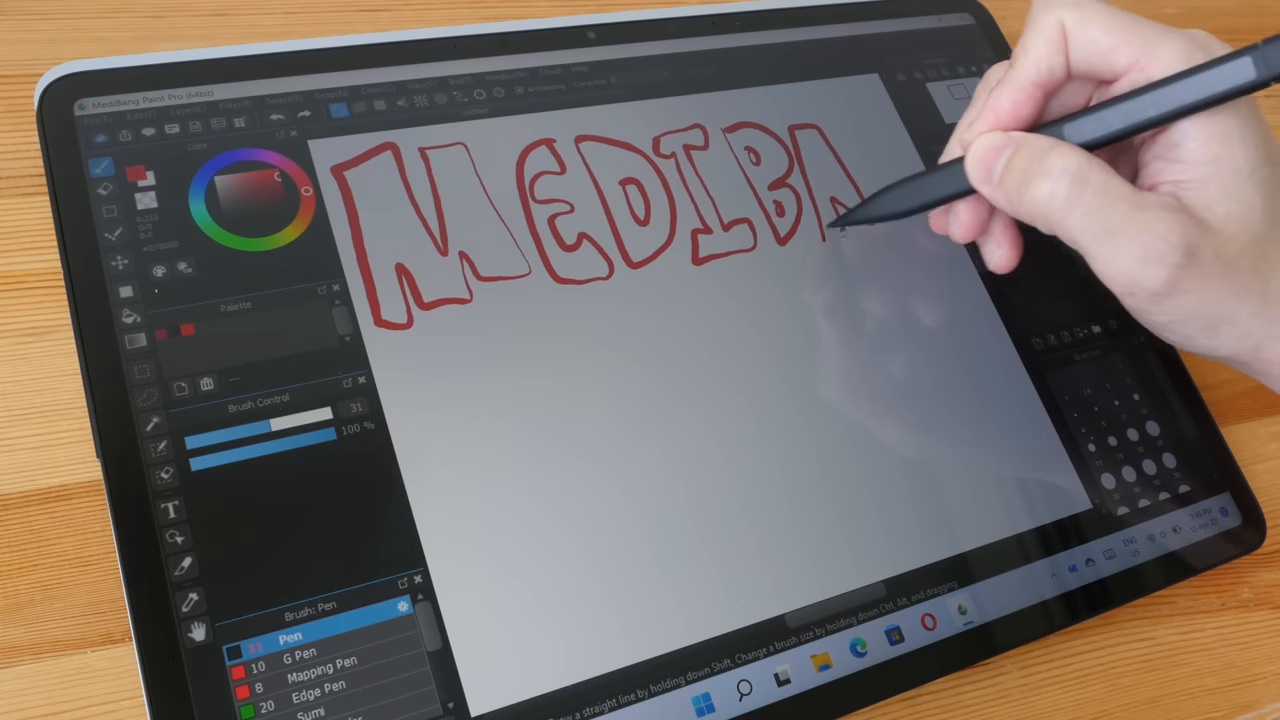
pyautogui.moveTo(840, 200); pyautogui.dragTo(920, 180)
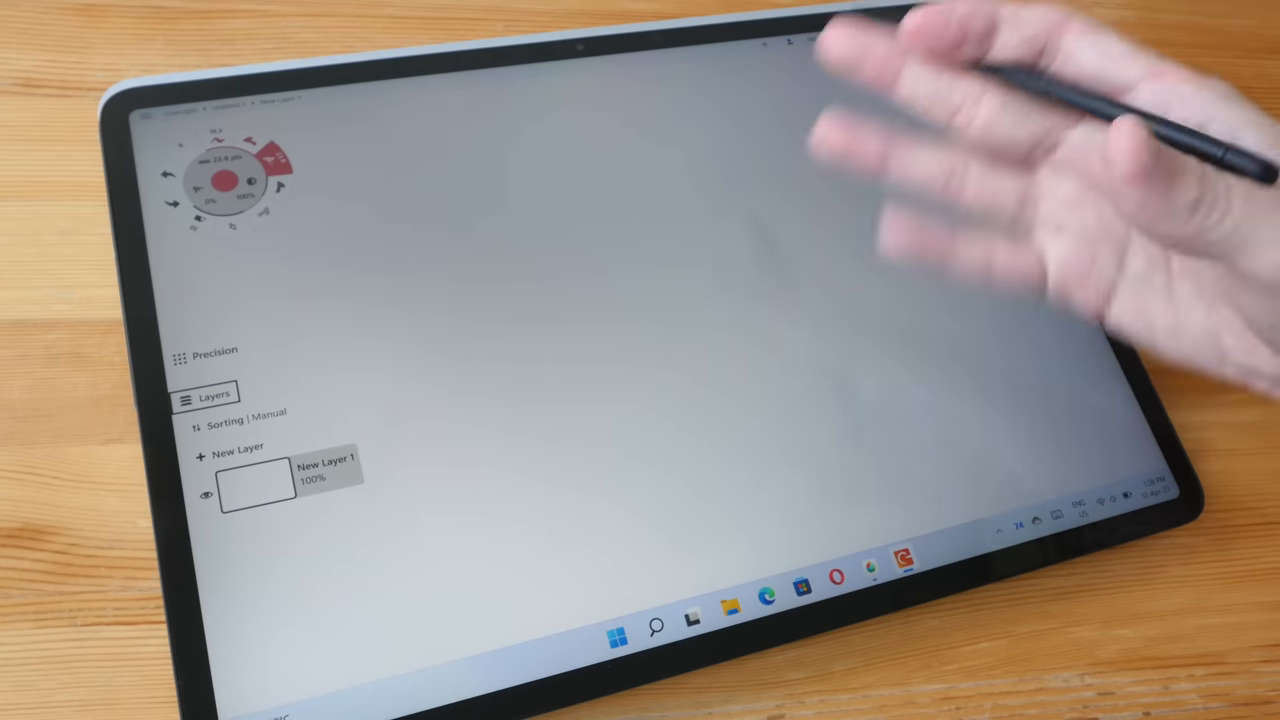
pyautogui.moveTo(790, 360)
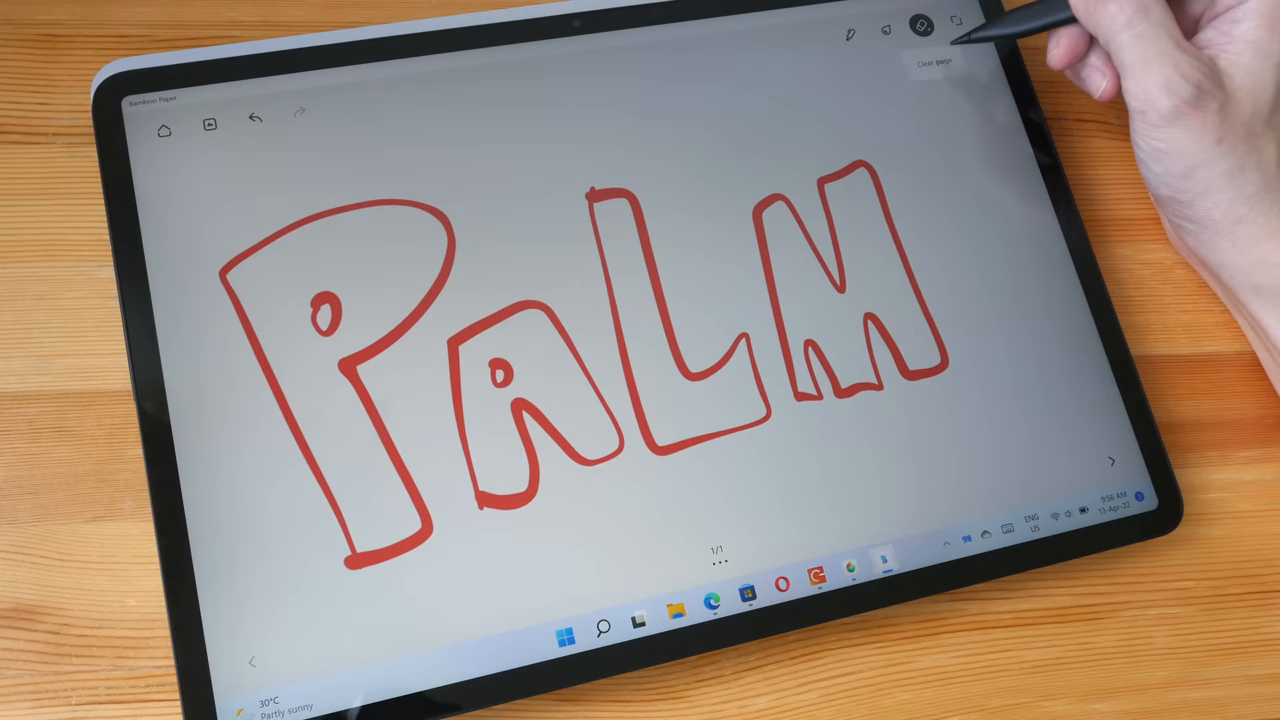
pyautogui.click(916, 26)
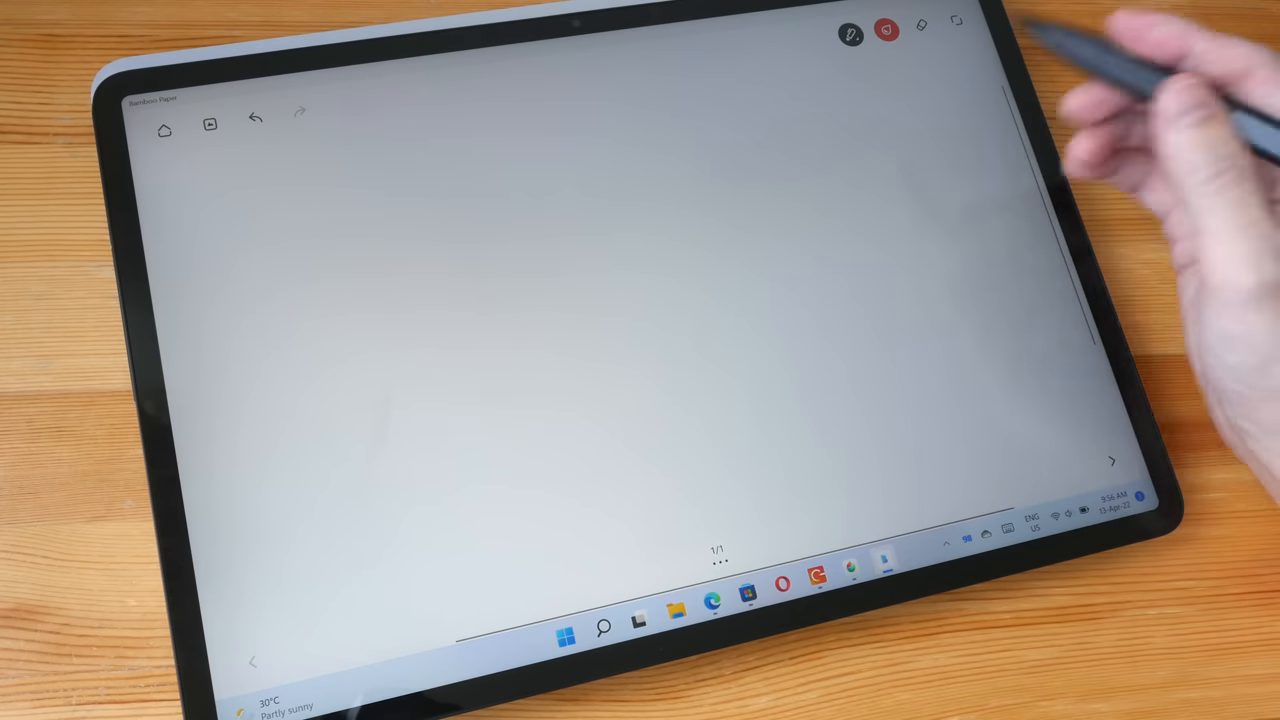
pyautogui.moveTo(300, 230); pyautogui.dragTo(320, 520)
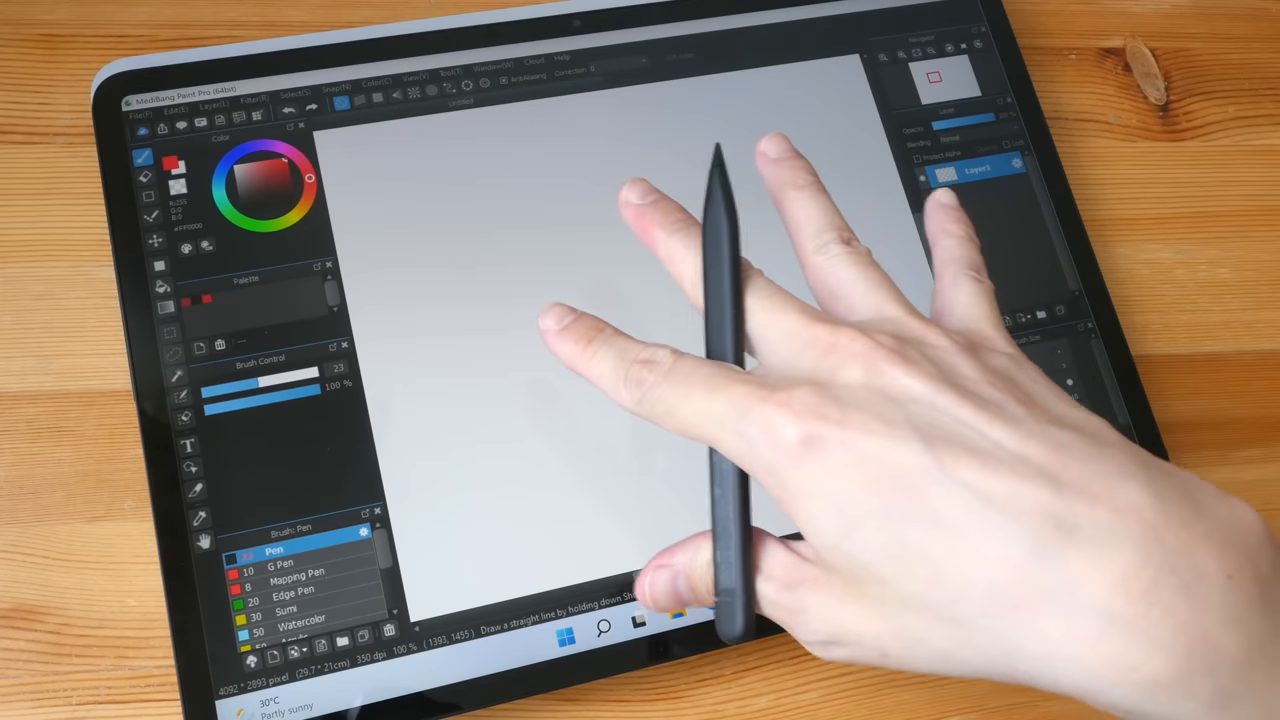
pyautogui.moveTo(388, 284); pyautogui.dragTo(520, 510)
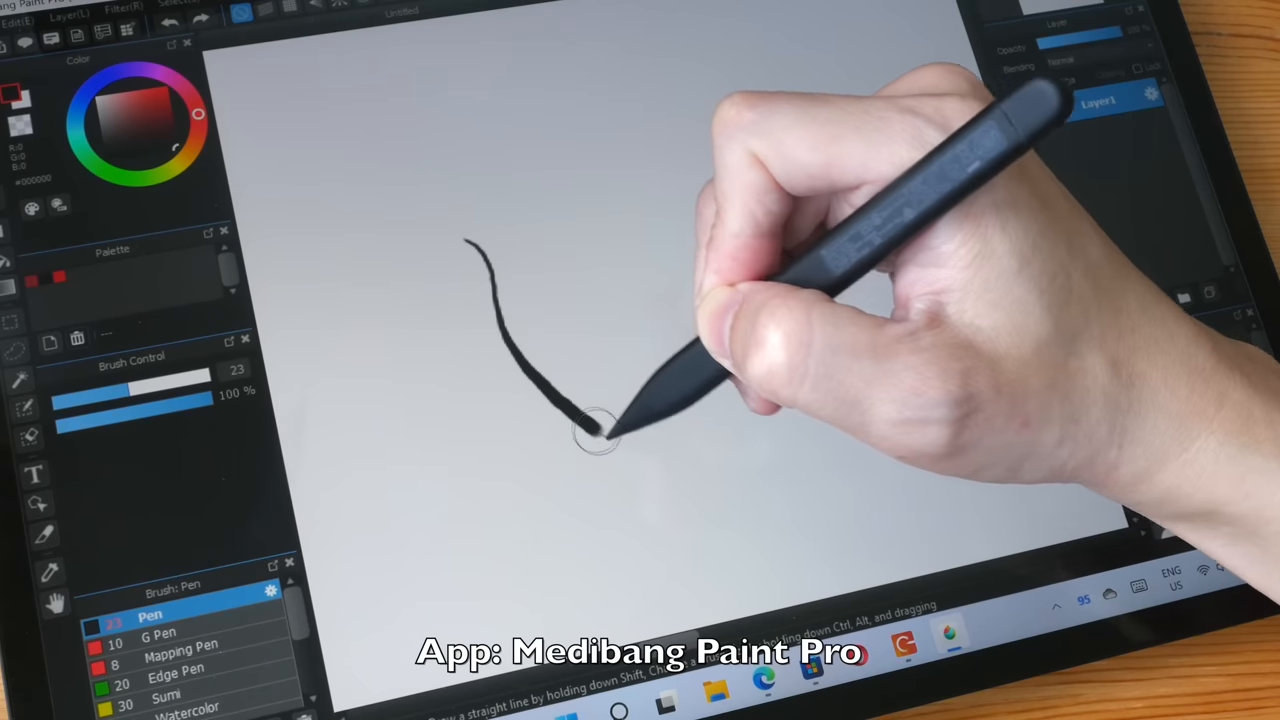
pyautogui.moveTo(590, 424); pyautogui.dragTo(760, 290)
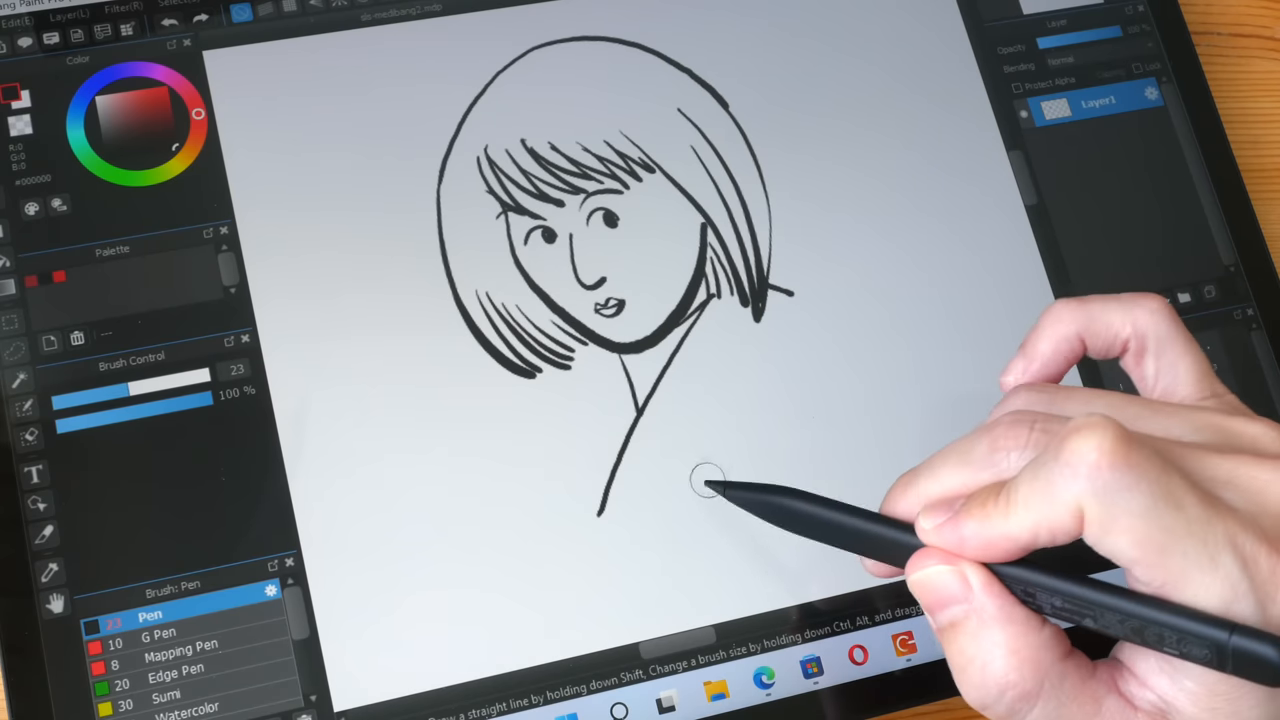
pyautogui.moveTo(700, 480); pyautogui.dragTo(840, 290)
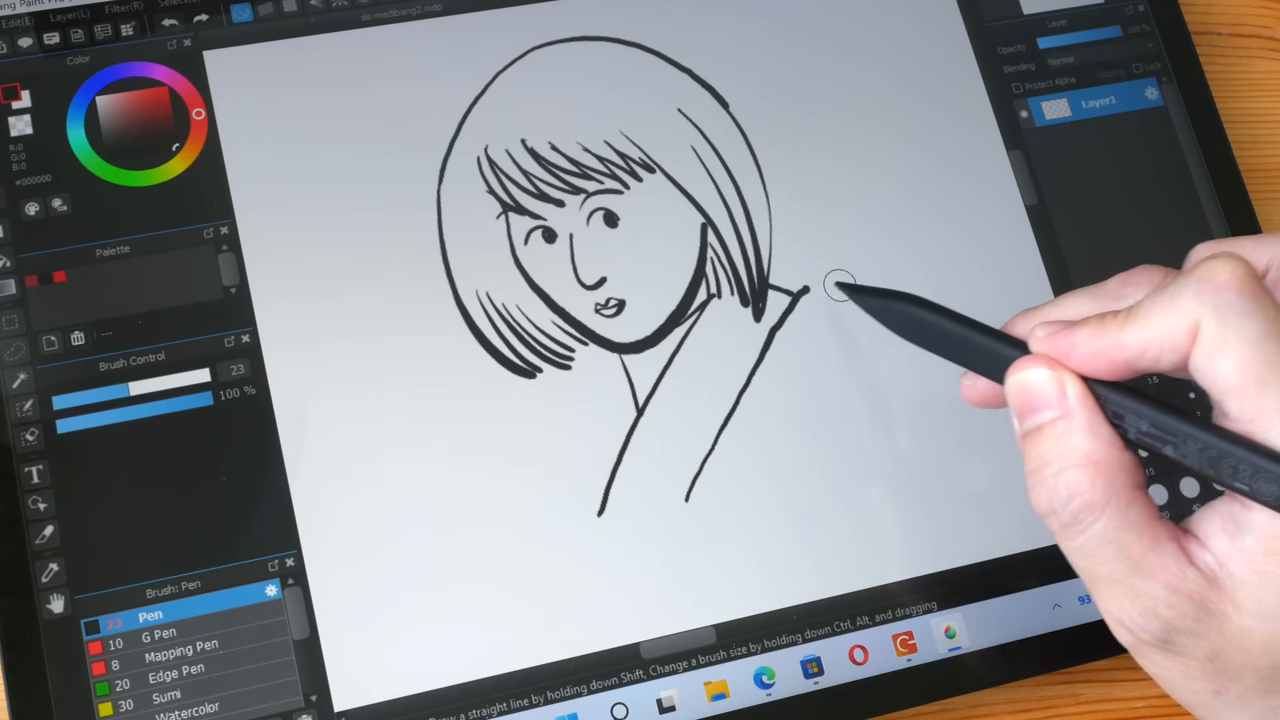
pyautogui.moveTo(800, 290); pyautogui.dragTo(950, 376)
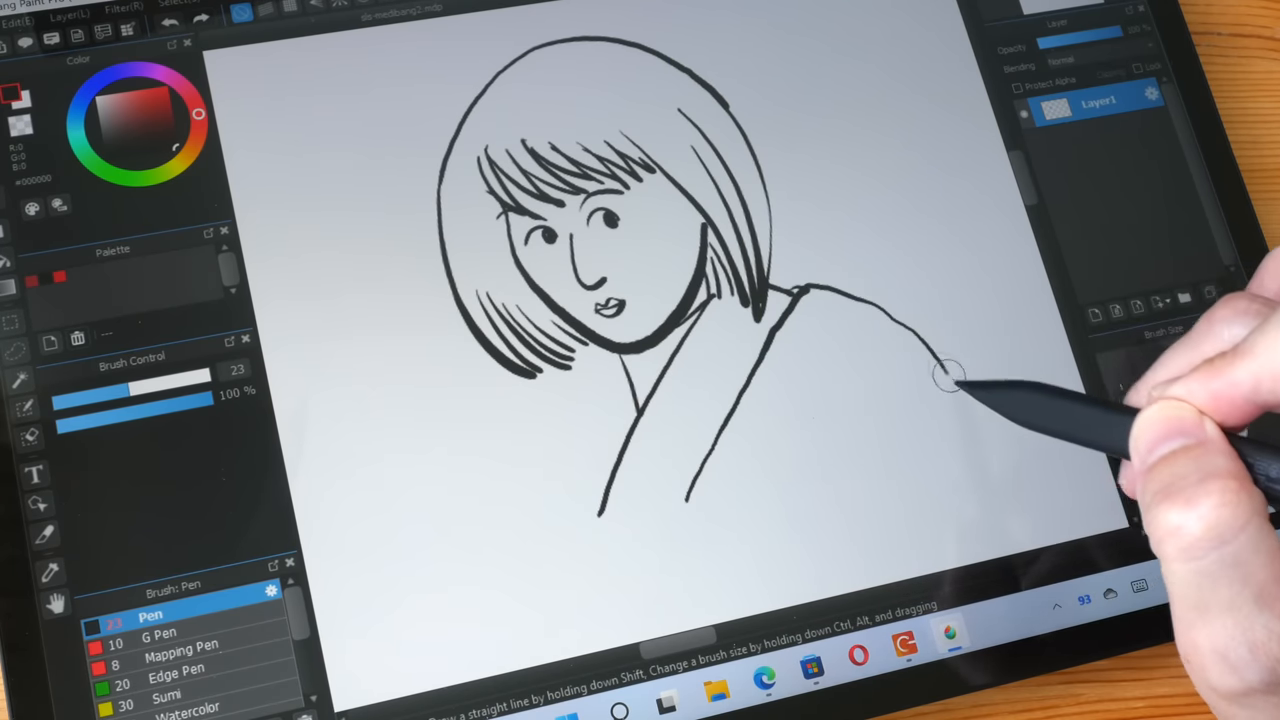
pyautogui.moveTo(944, 376); pyautogui.dragTo(940, 420)
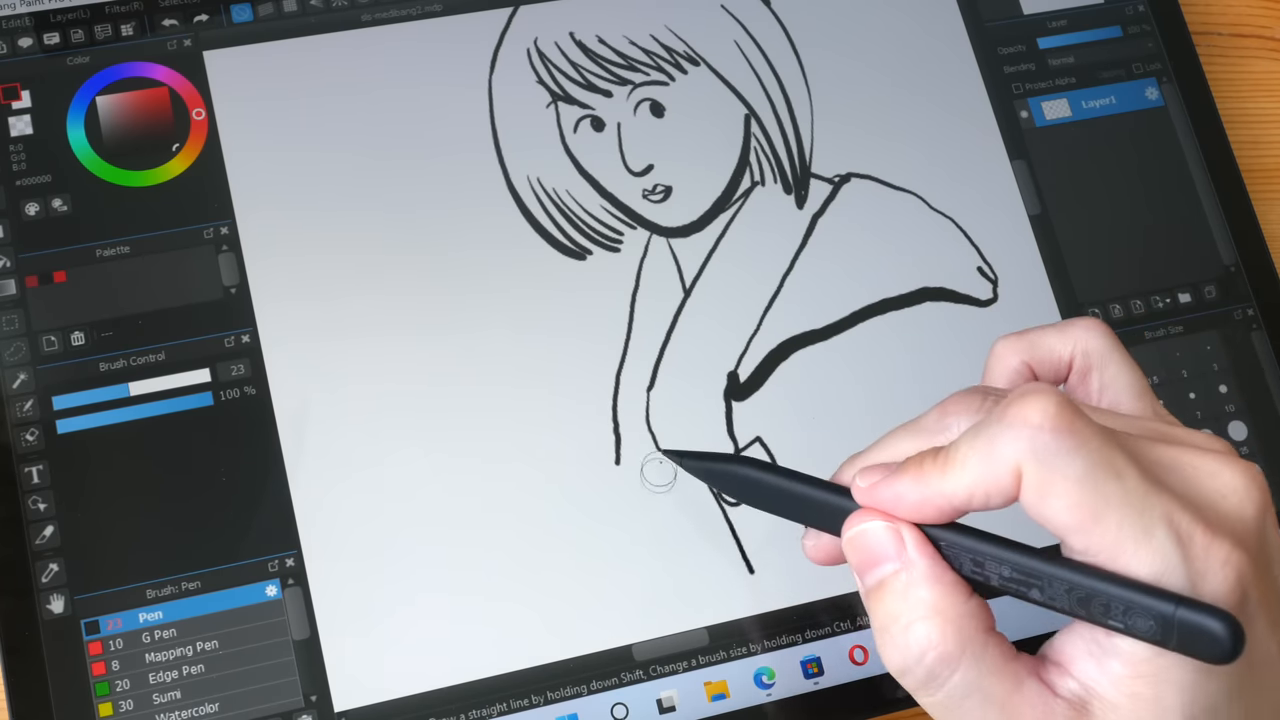
pyautogui.moveTo(660, 480); pyautogui.dragTo(750, 500)
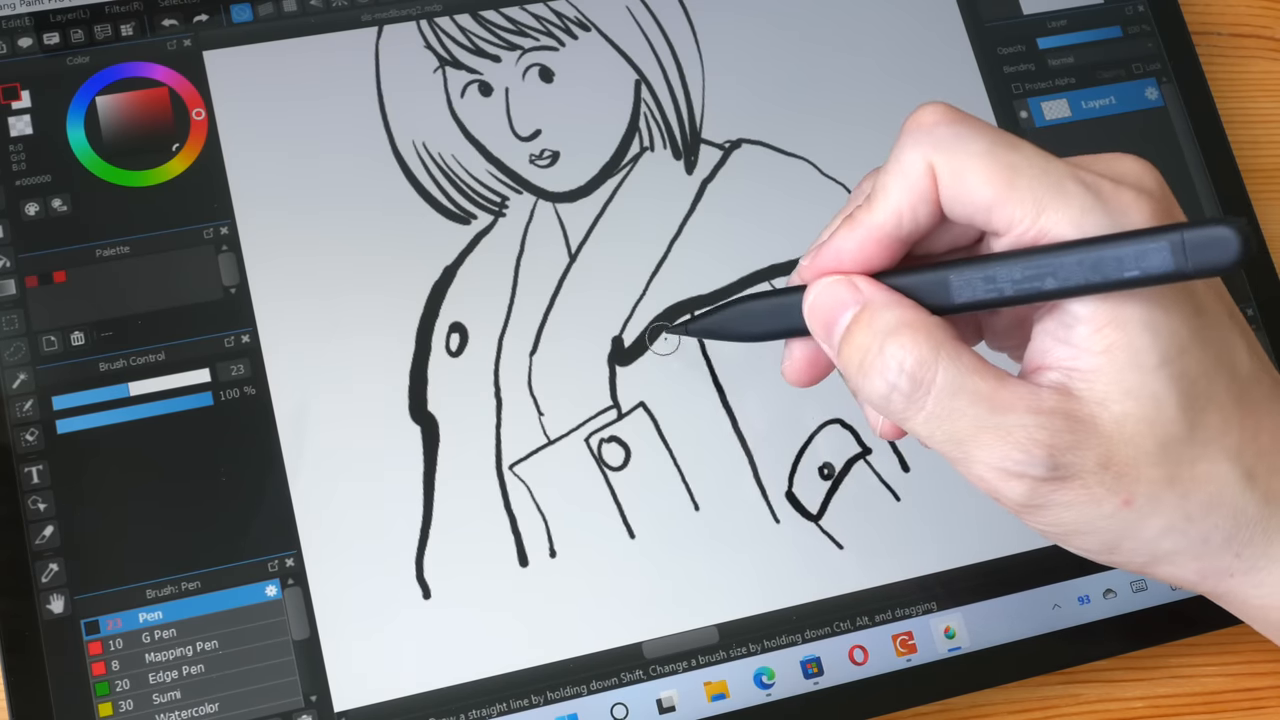
pyautogui.moveTo(660, 340); pyautogui.dragTo(700, 516)
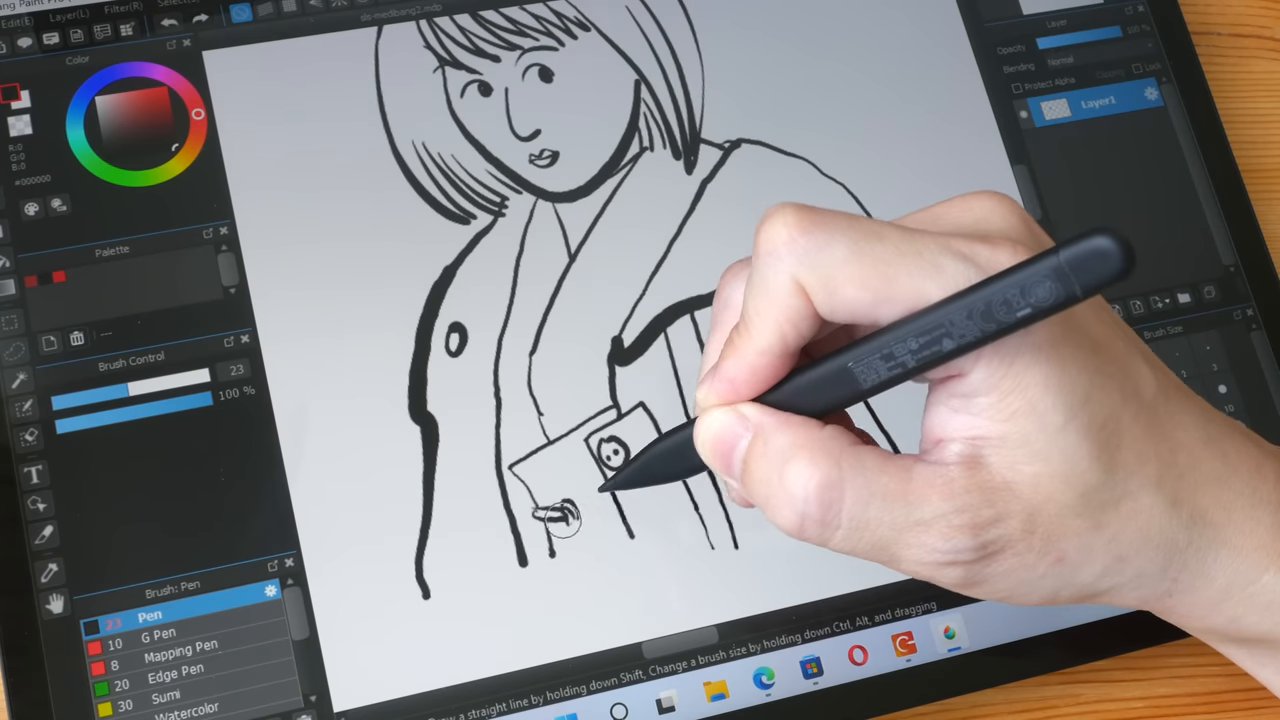
pyautogui.moveTo(560, 516); pyautogui.dragTo(610, 496)
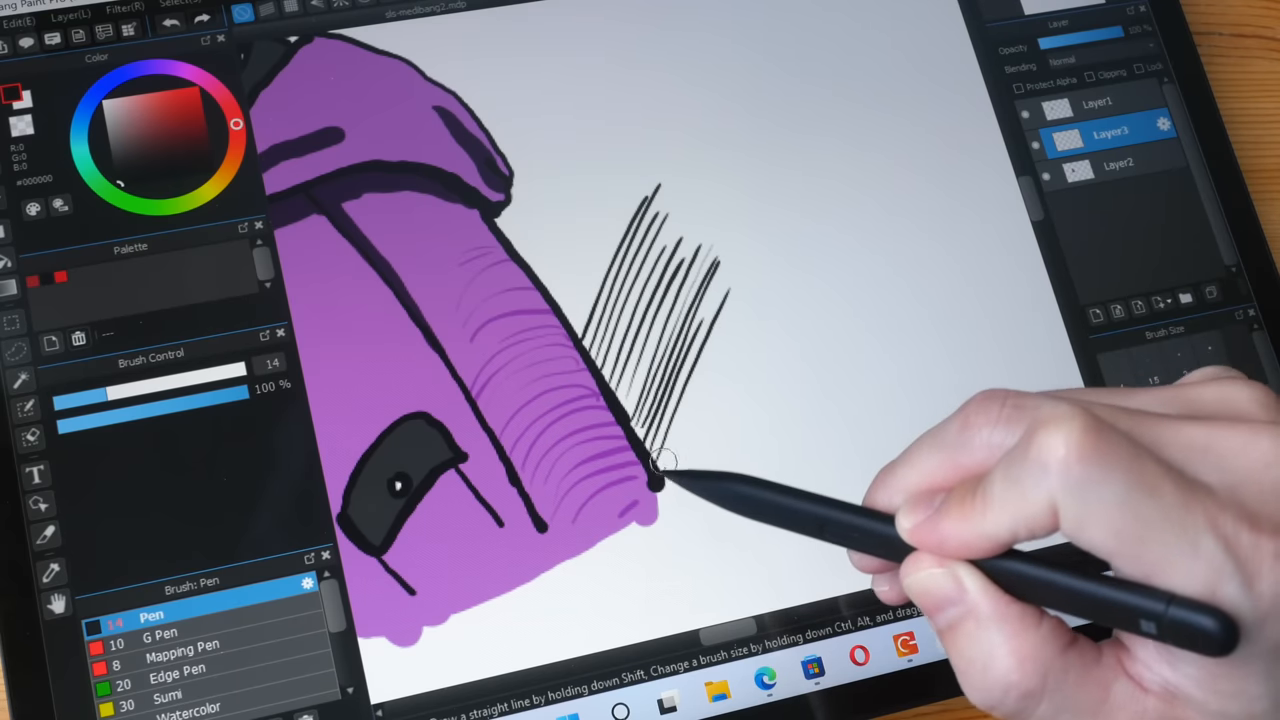
pyautogui.moveTo(660, 460); pyautogui.dragTo(710, 450)
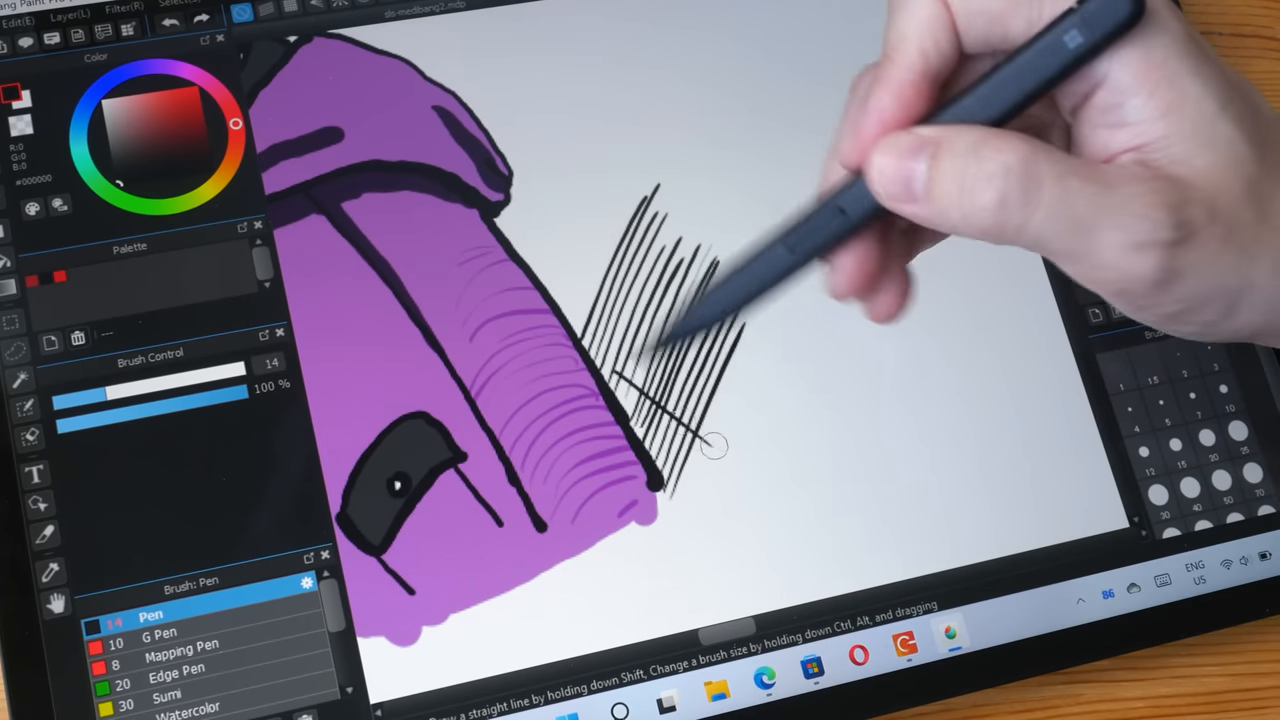